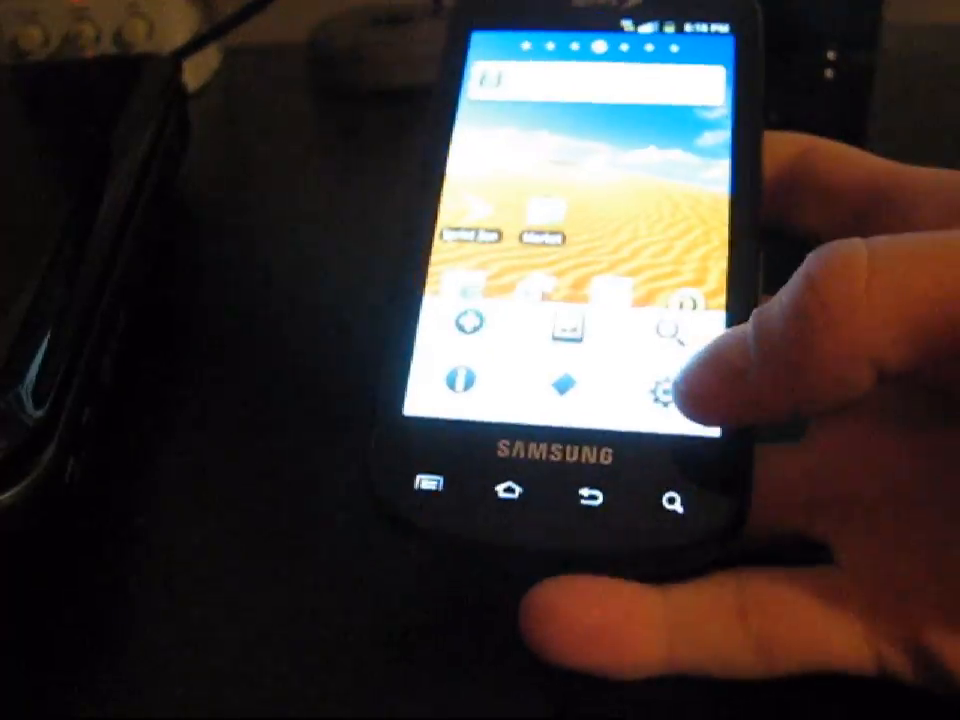
Step: Open Settings and scroll down to About phone showing model SPH-D700 and firmware 2.3.3
click(671, 388)
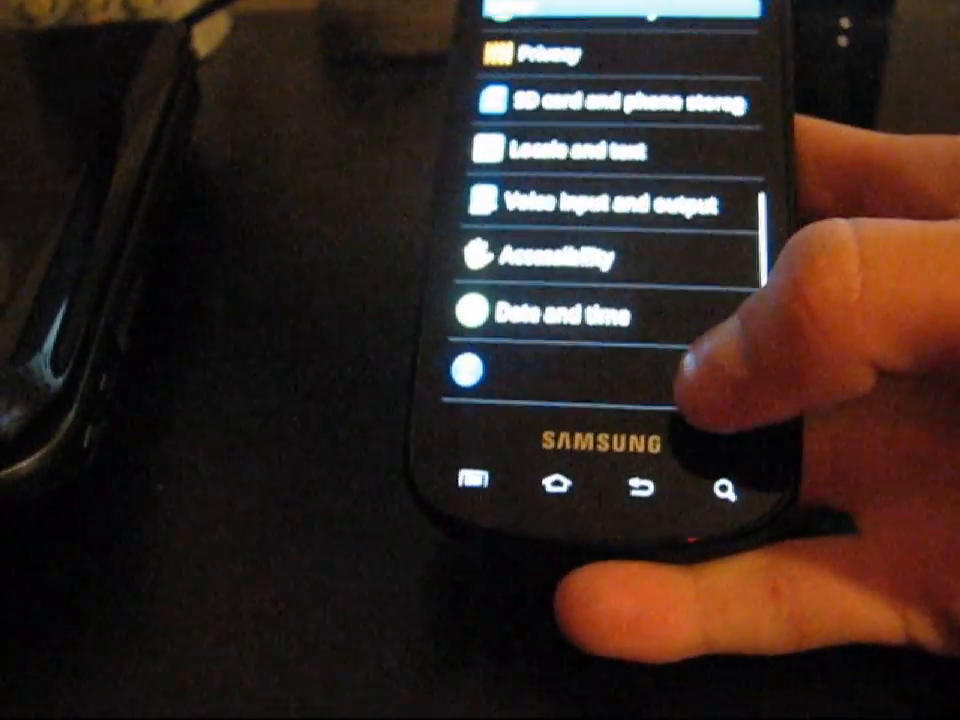
scroll(down, 3)
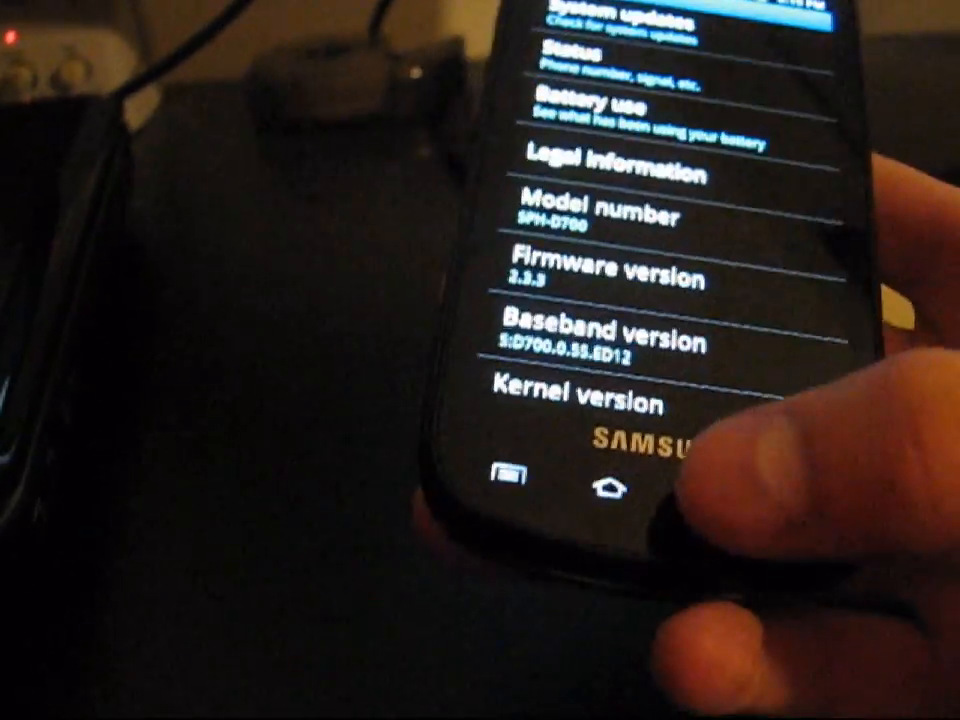
Step: Exit Settings to the Sprint home screen with the Home key
click(606, 490)
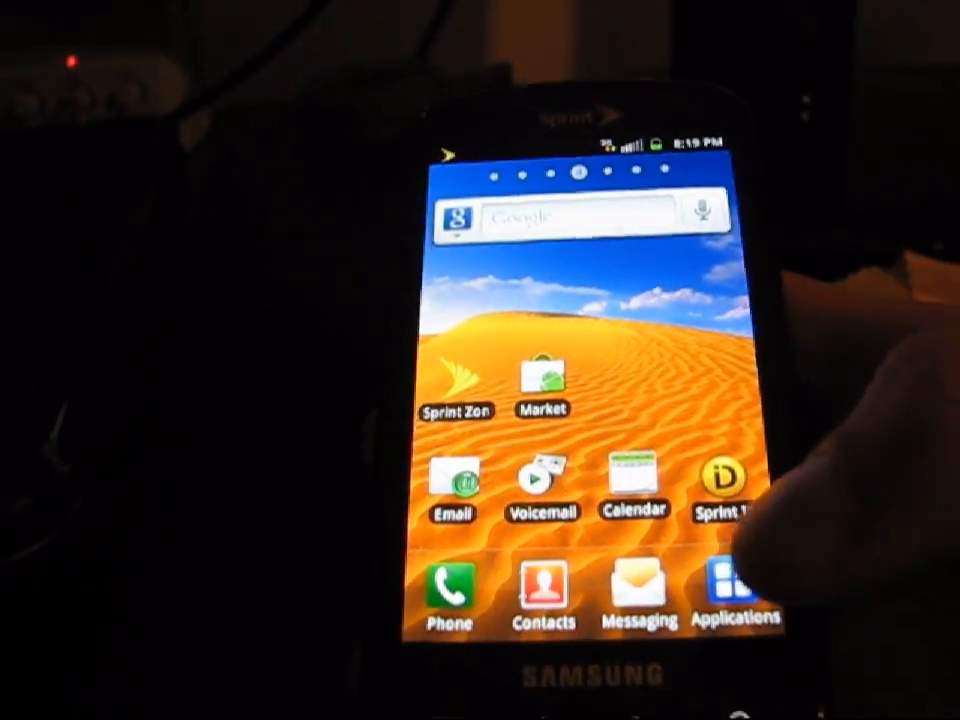
Step: Open Messaging for a new text and raise the on-screen keyboard in the message field
click(638, 580)
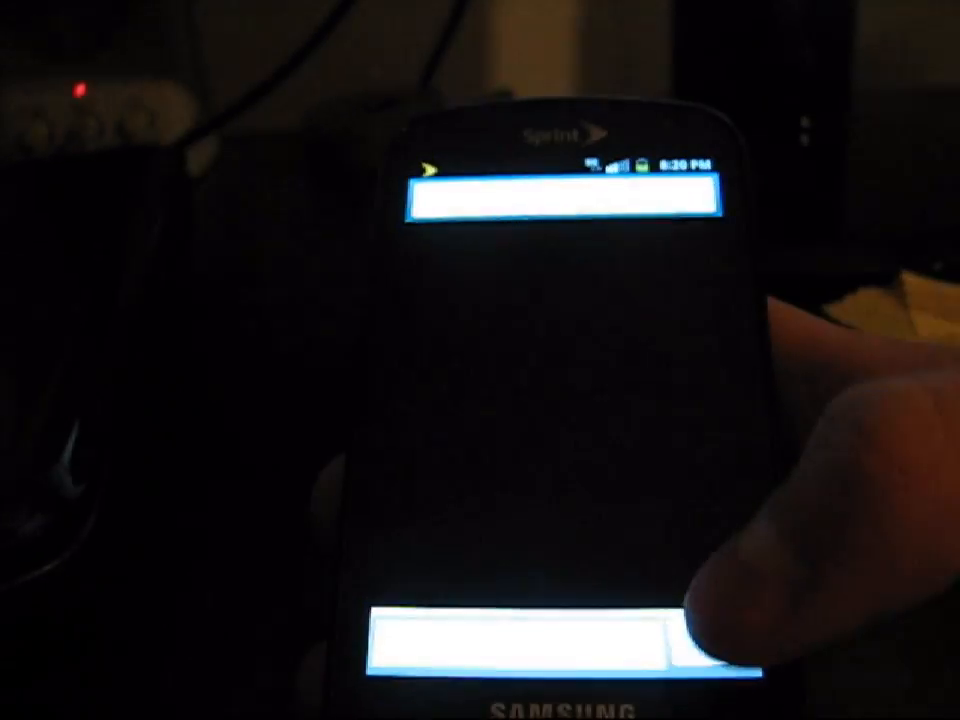
click(520, 640)
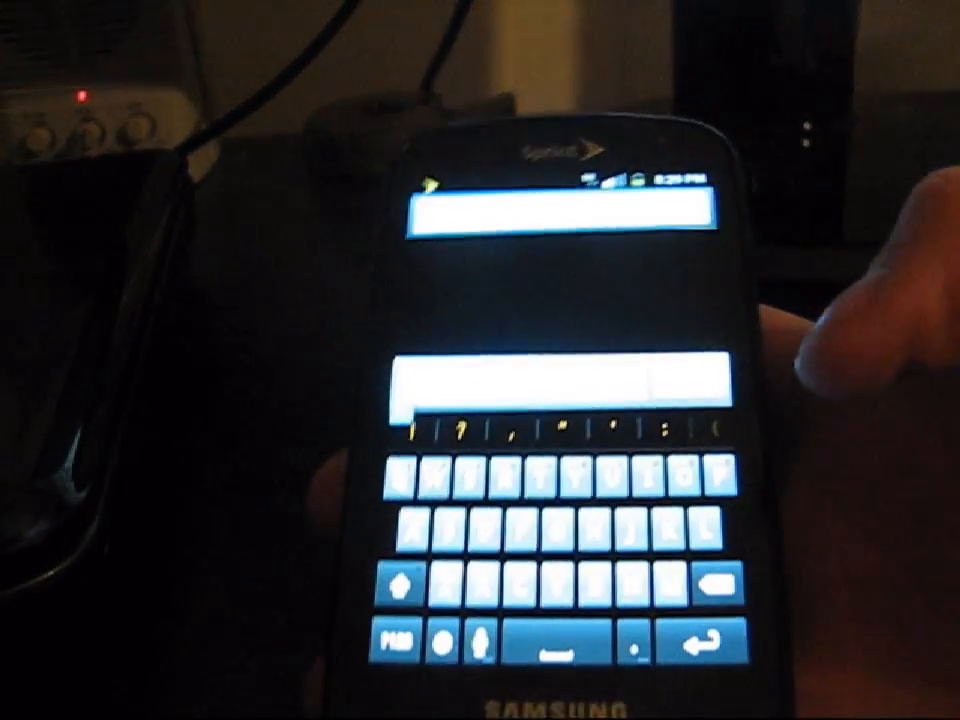